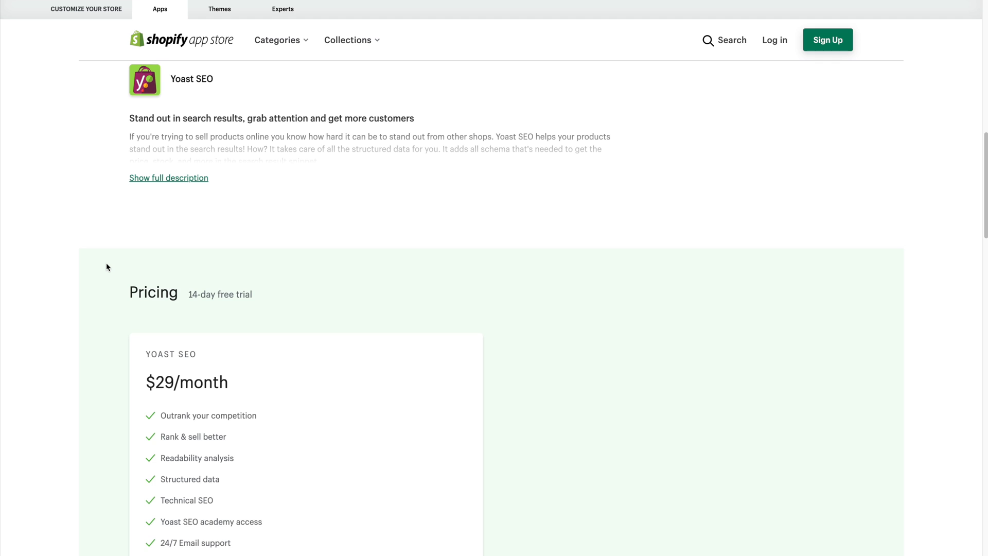
Step: Browse through the enlarged Yoast SEO app screenshots, then close the viewer
{"action": "scroll", "scroll_direction": "up", "scroll_amount": 3}
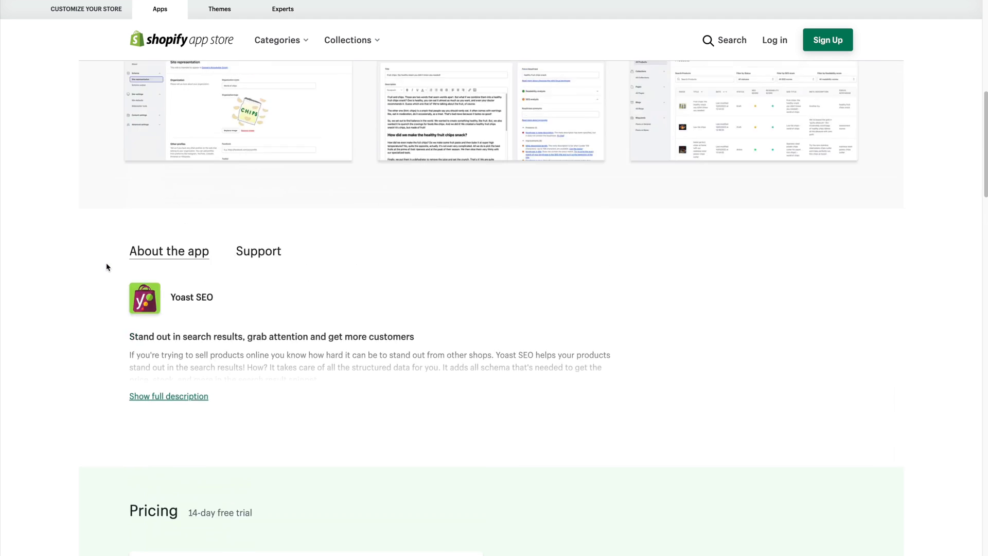
{"action": "scroll", "scroll_direction": "up", "scroll_amount": 3}
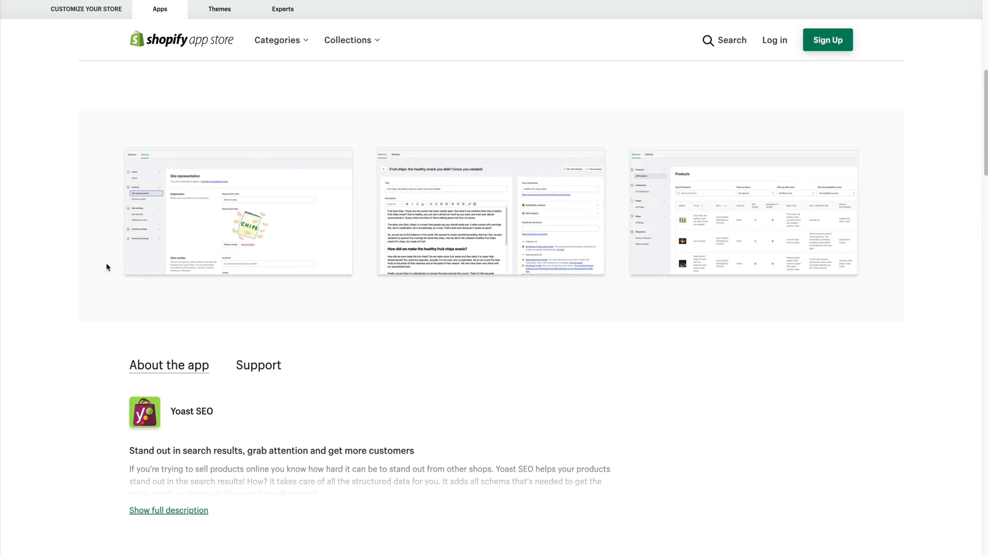
{"action": "left_click", "coordinate": [238, 210]}
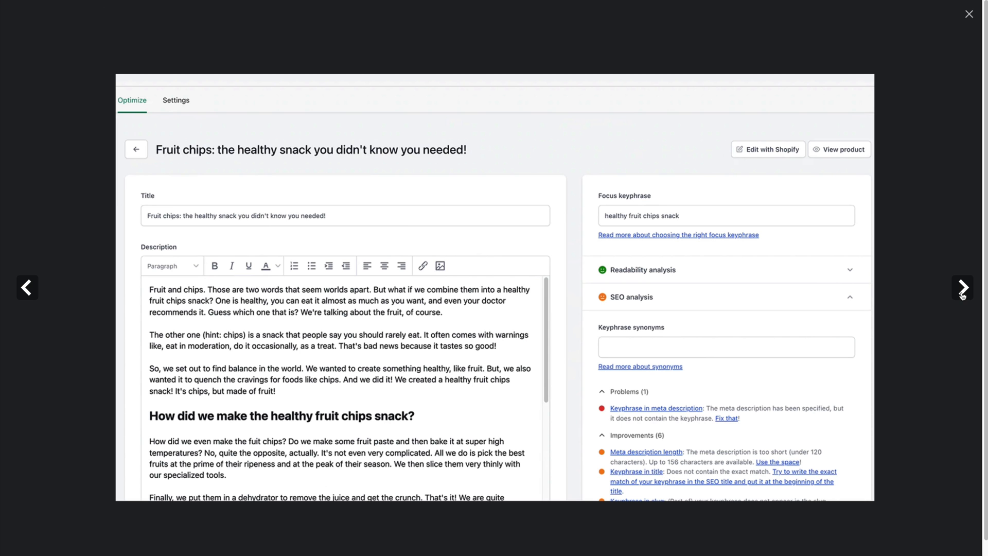
{"action": "left_click", "coordinate": [136, 150]}
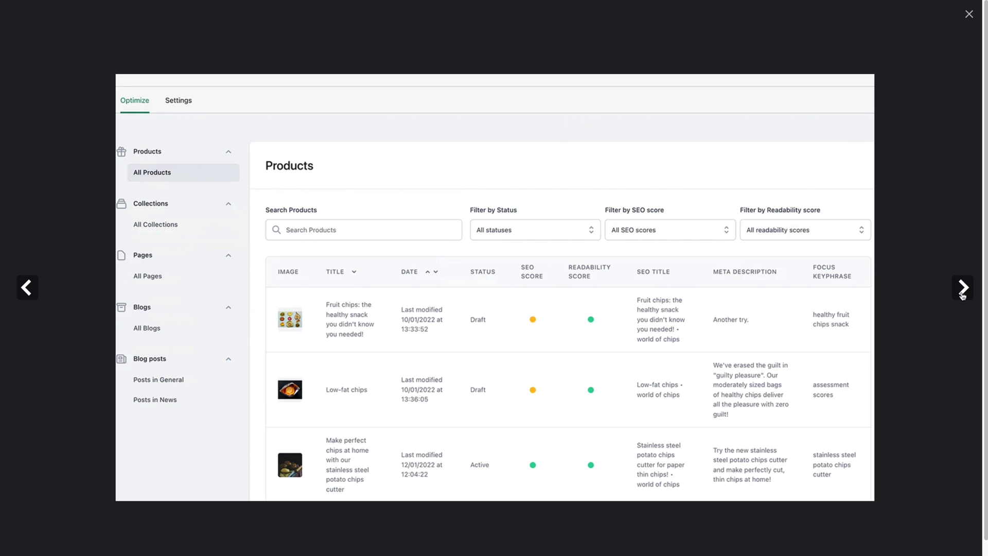
{"action": "left_click", "coordinate": [182, 101]}
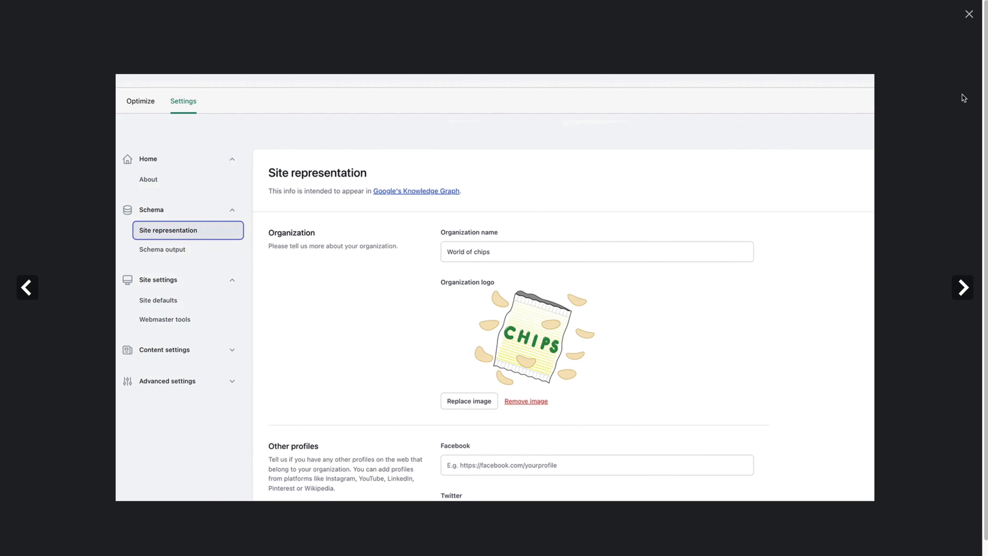
{"action": "left_click", "coordinate": [968, 14]}
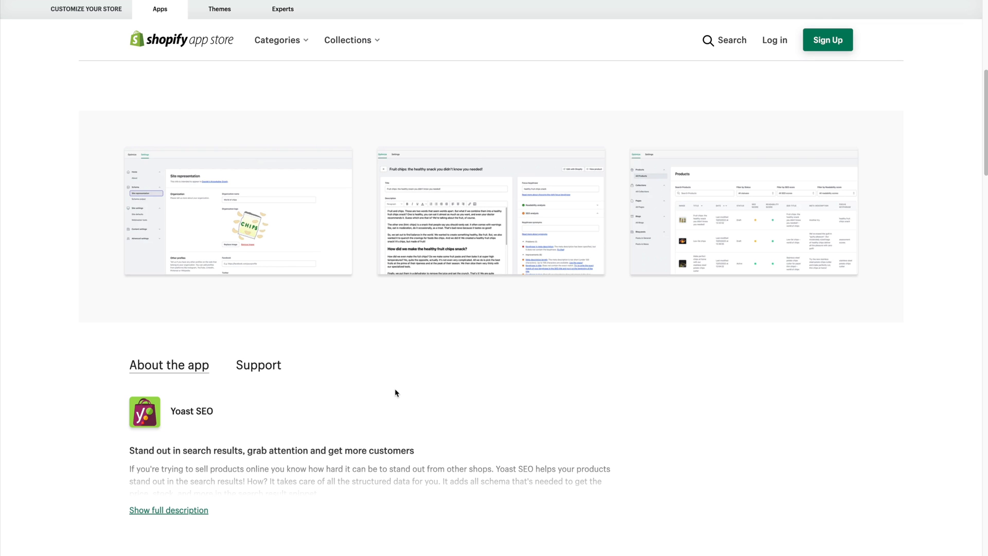
{"action": "mouse_move", "coordinate": [223, 67]}
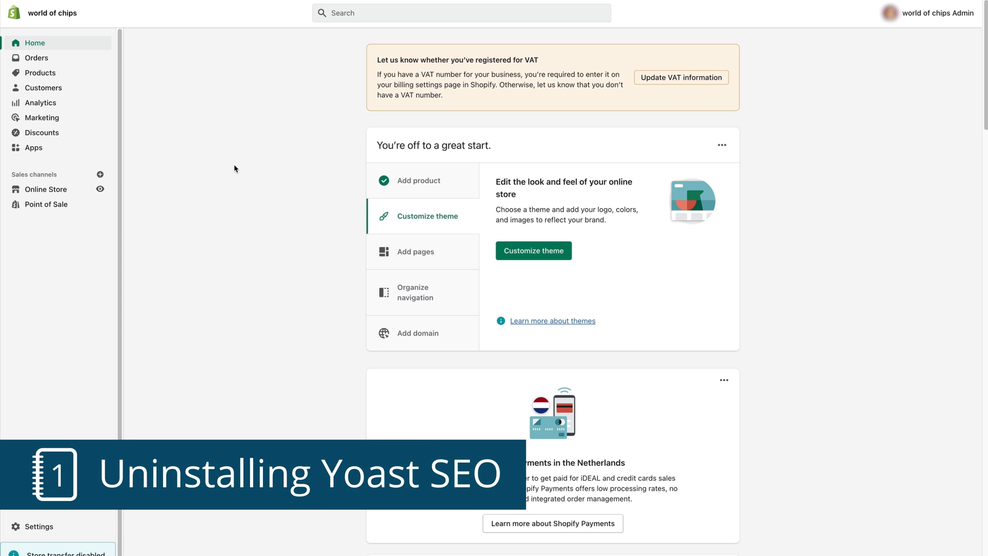
Step: Open the installed Yoast SEO app and its Settings section with the About overview
{"action": "left_click", "coordinate": [33, 148]}
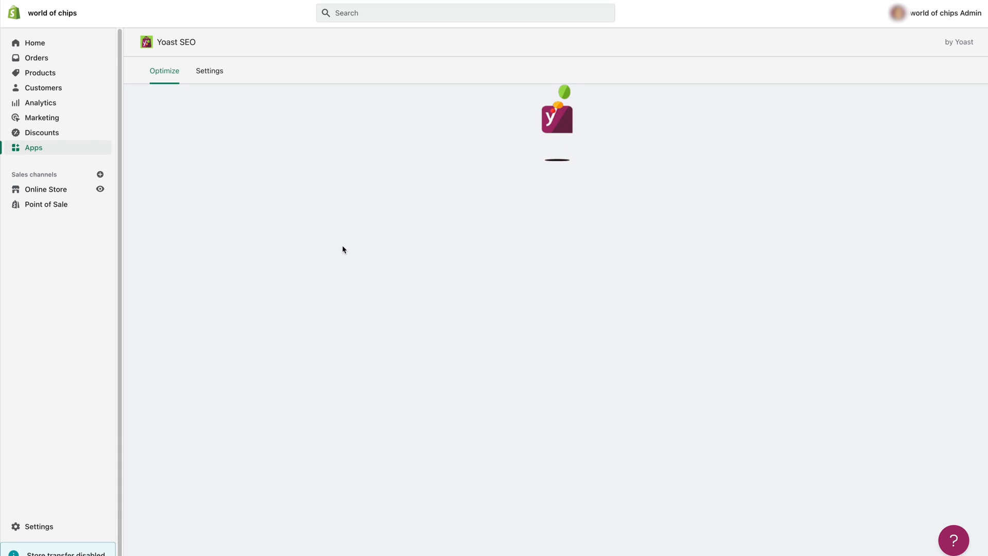
{"action": "left_click", "coordinate": [209, 70]}
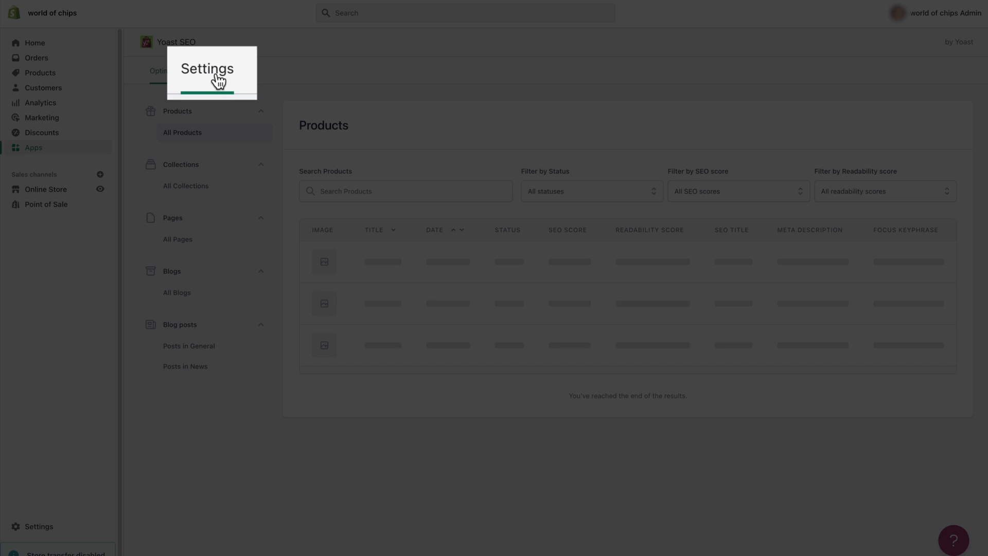
{"action": "left_click", "coordinate": [209, 70]}
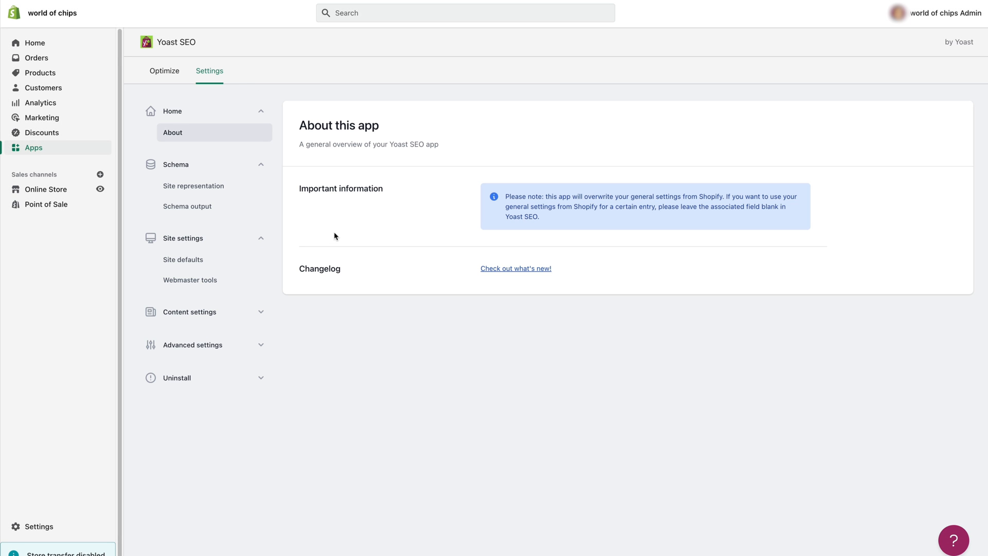
Step: Expand the Uninstall section and open the Uninstall Yoast SEO guide
{"action": "left_click", "coordinate": [204, 377]}
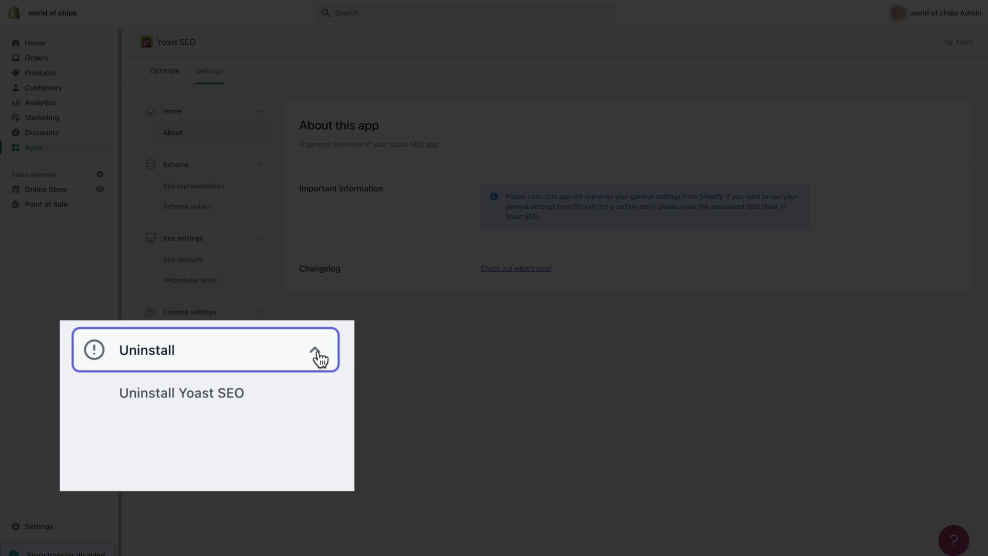
{"action": "left_click", "coordinate": [182, 392]}
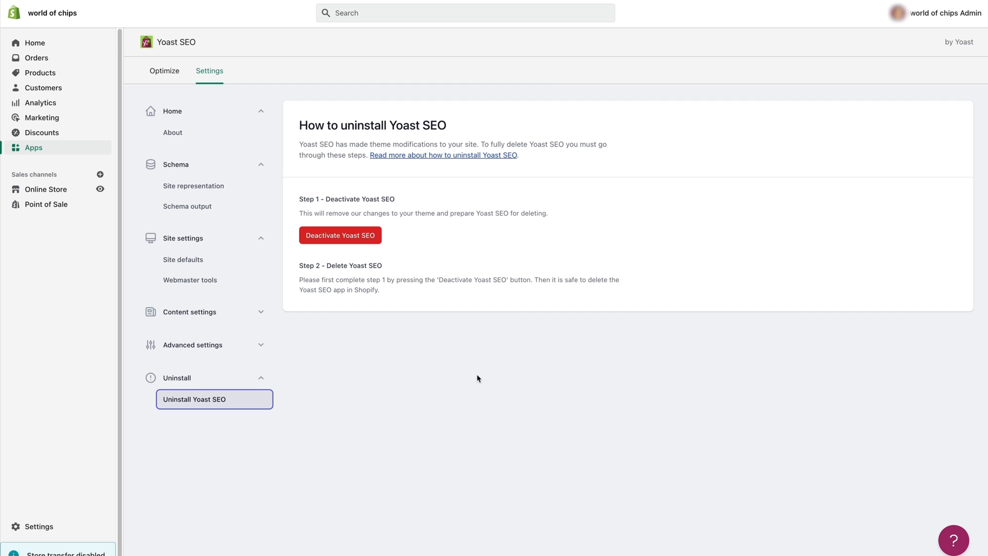
Step: Deactivate Yoast SEO and confirm with 'Yes, deactivate' to remove its theme modifications
{"action": "left_click", "coordinate": [339, 235]}
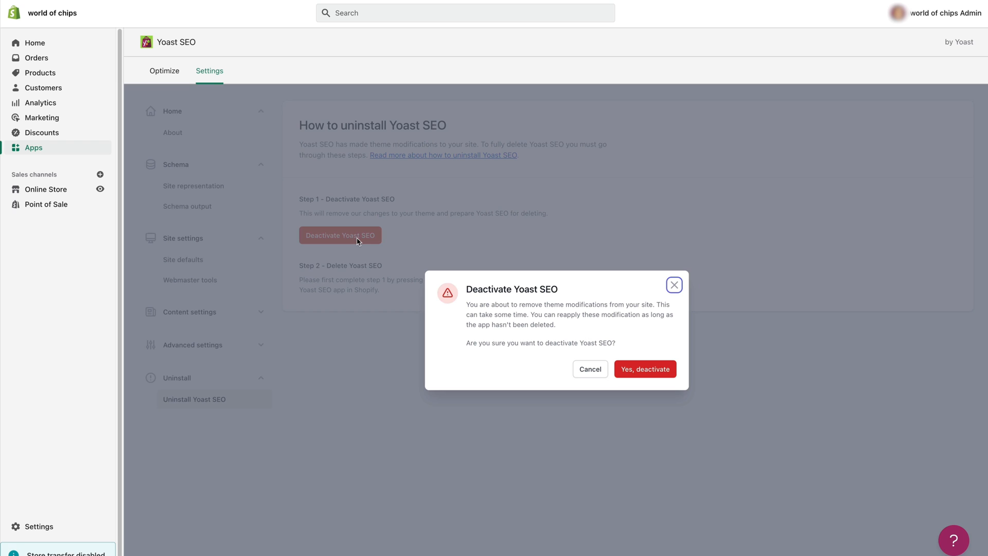
{"action": "mouse_move", "coordinate": [645, 369]}
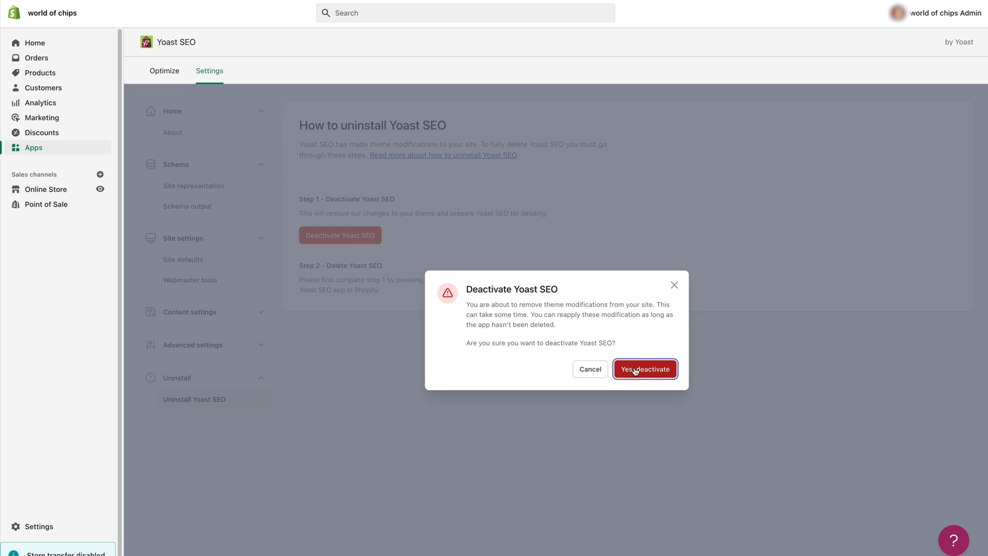
{"action": "left_click", "coordinate": [644, 368]}
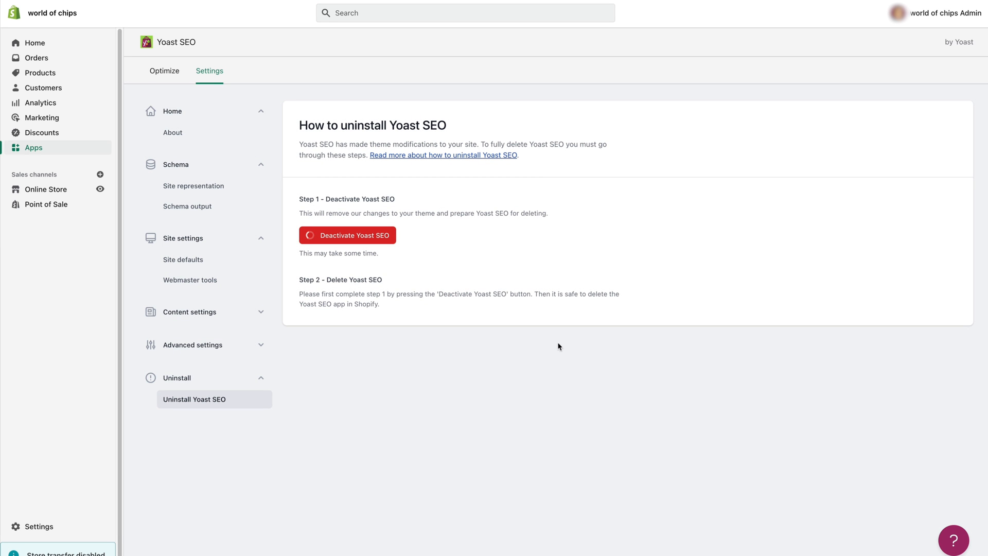
{"action": "left_click", "coordinate": [346, 235]}
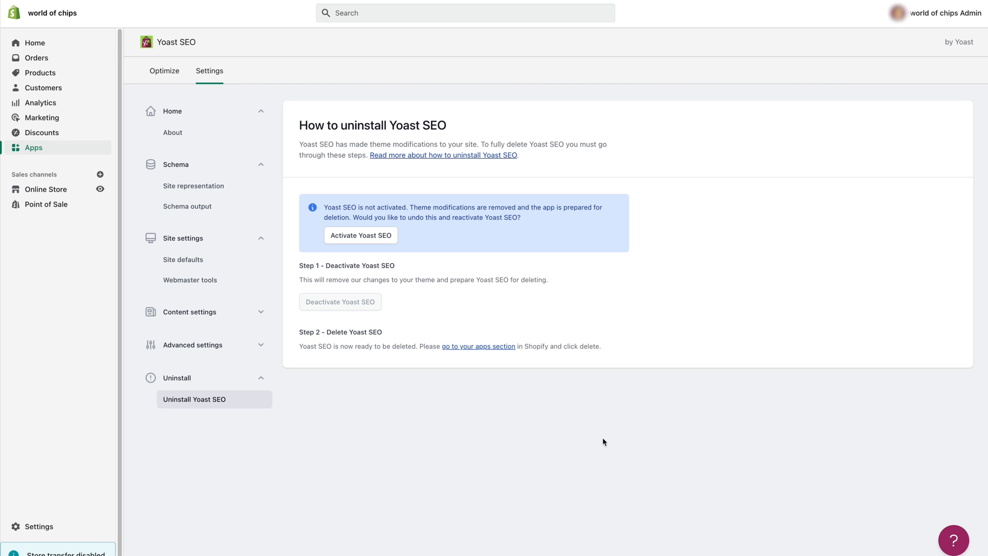
Step: Follow the Step 2 'go to your apps section' link to the store's Apps page
{"action": "left_click", "coordinate": [360, 235]}
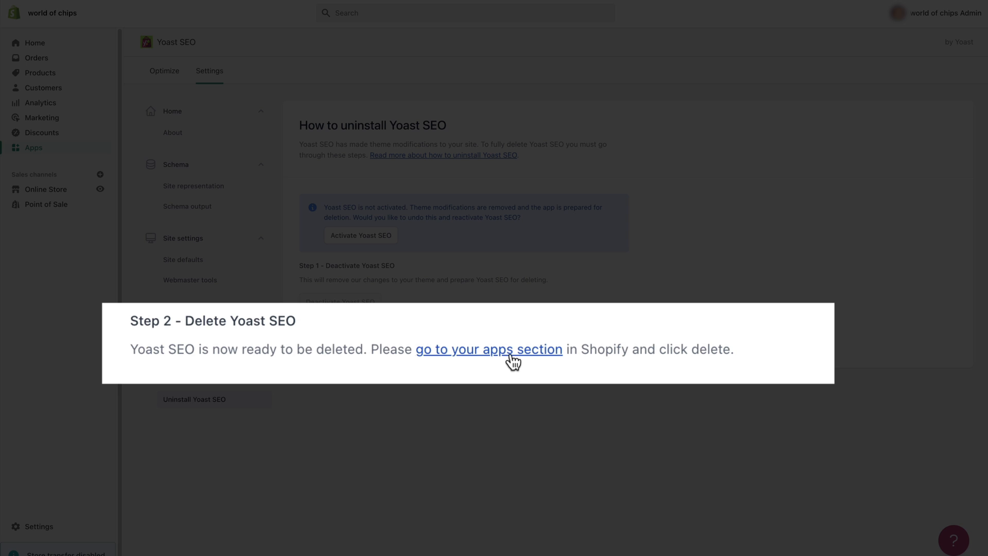
{"action": "left_click", "coordinate": [488, 349]}
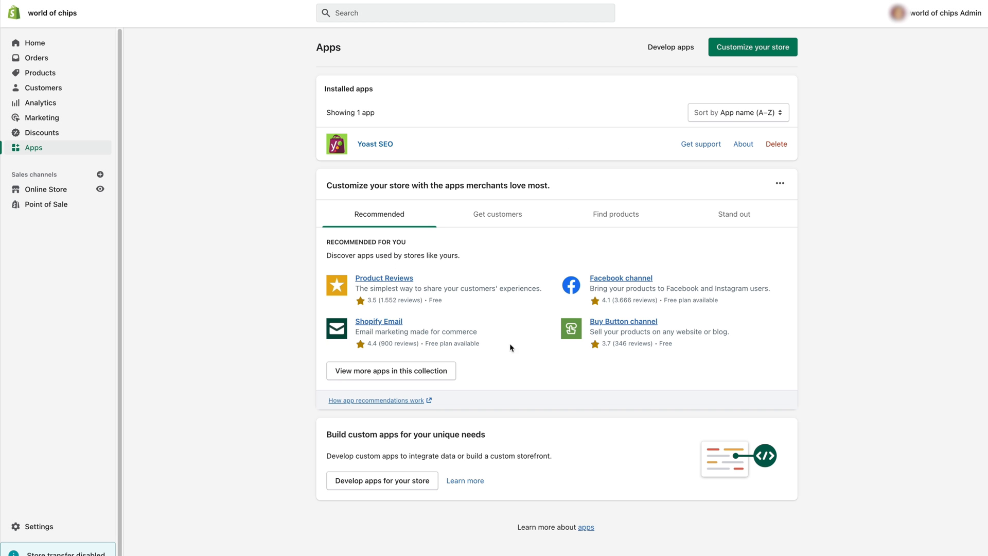
{"action": "mouse_move", "coordinate": [768, 164]}
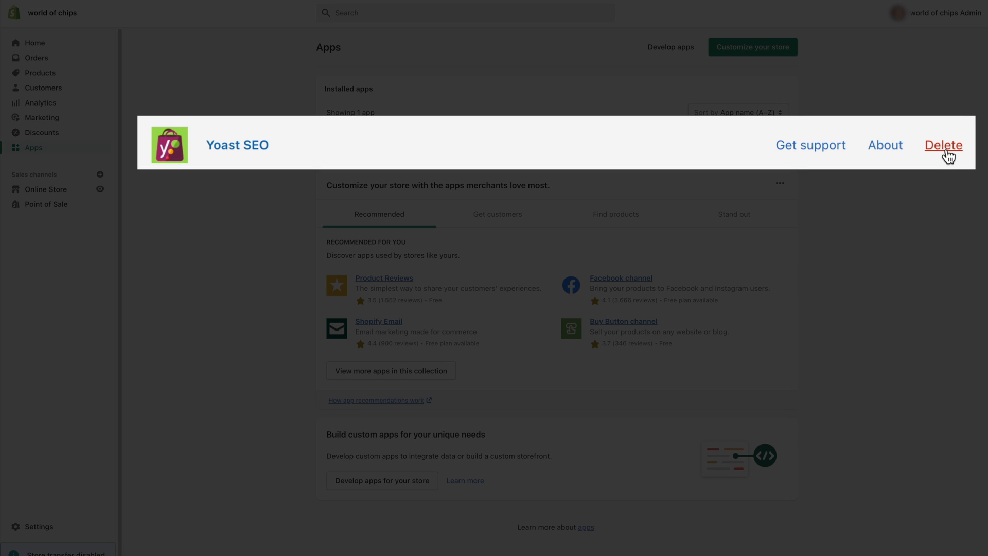
Step: Start deleting Yoast SEO and pick 'Does not meet my needs' as the reason
{"action": "left_click", "coordinate": [942, 145]}
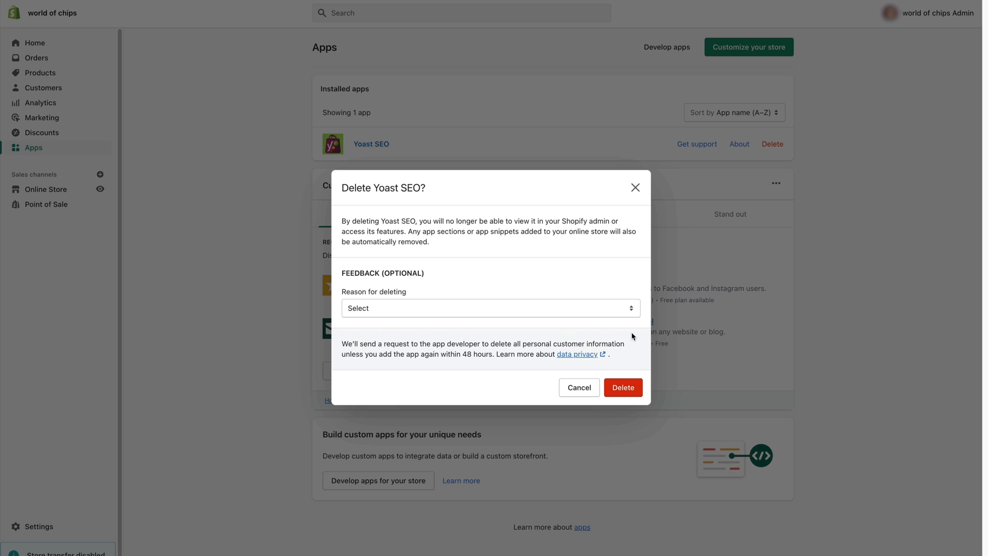
{"action": "mouse_move", "coordinate": [623, 314]}
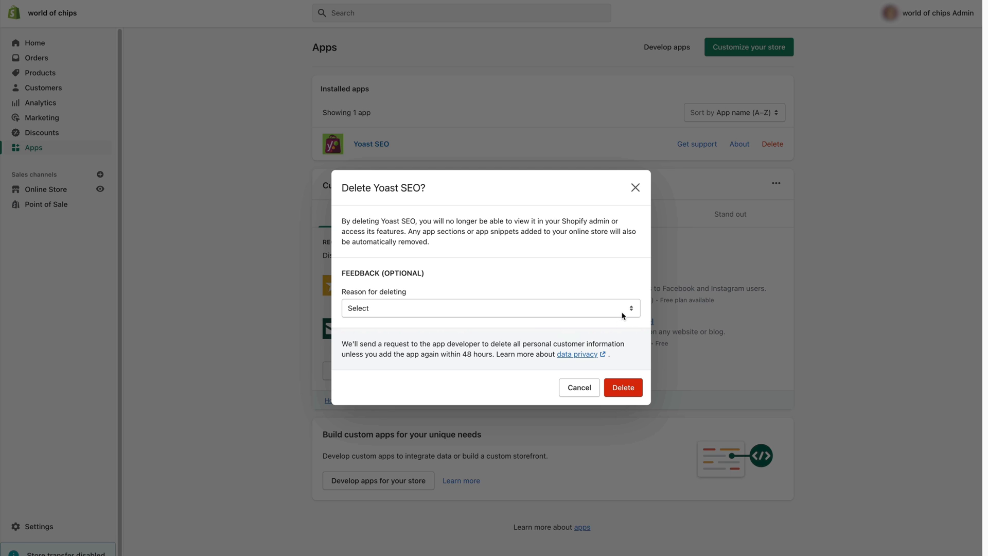
{"action": "left_click", "coordinate": [490, 308]}
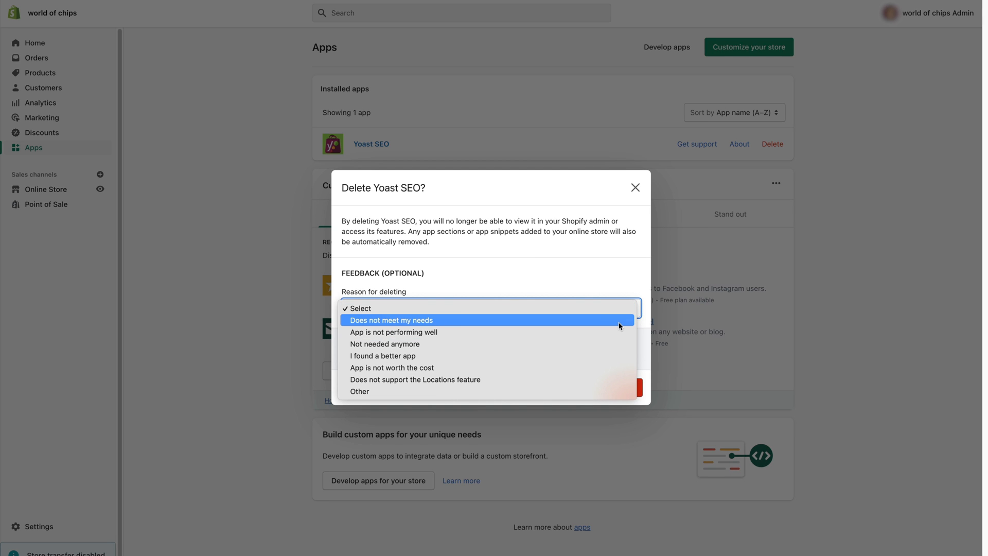
{"action": "left_click", "coordinate": [391, 320]}
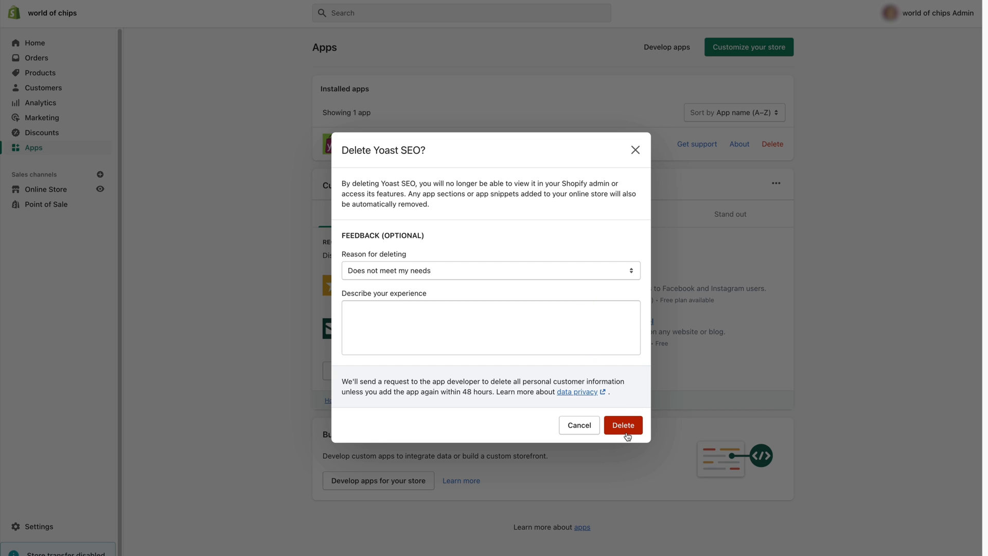
Step: Confirm Delete in the 'Delete Yoast SEO?' dialog to remove the app
{"action": "left_click", "coordinate": [622, 424]}
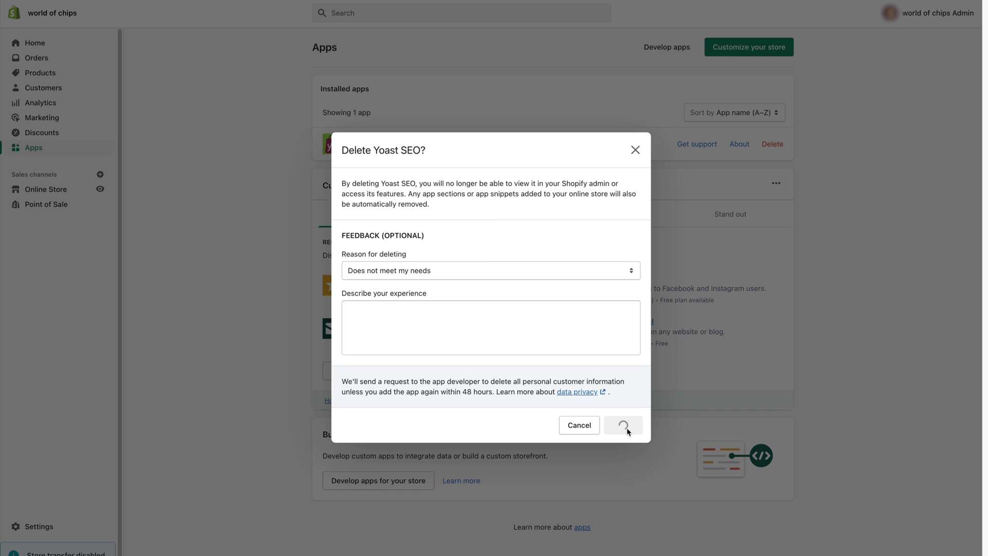
{"action": "left_click", "coordinate": [623, 425]}
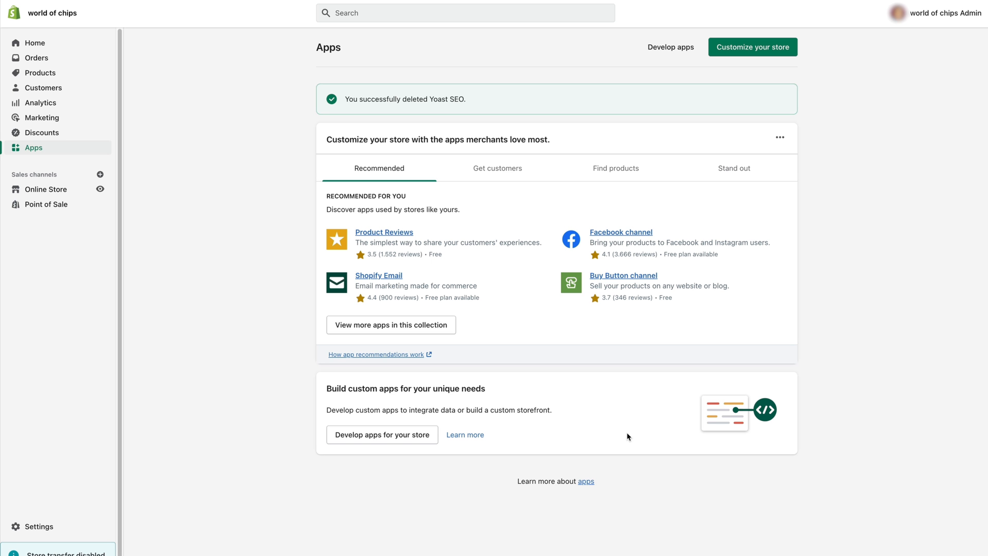